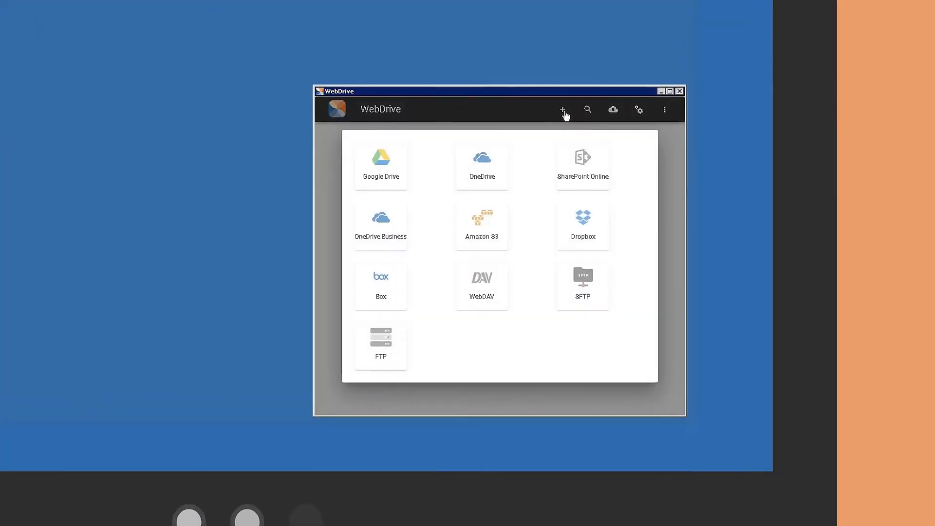
- Create a new SFTP connection named SFTP Demo and save it to the connection list
{"action": "left_click", "coordinate": [583, 283]}
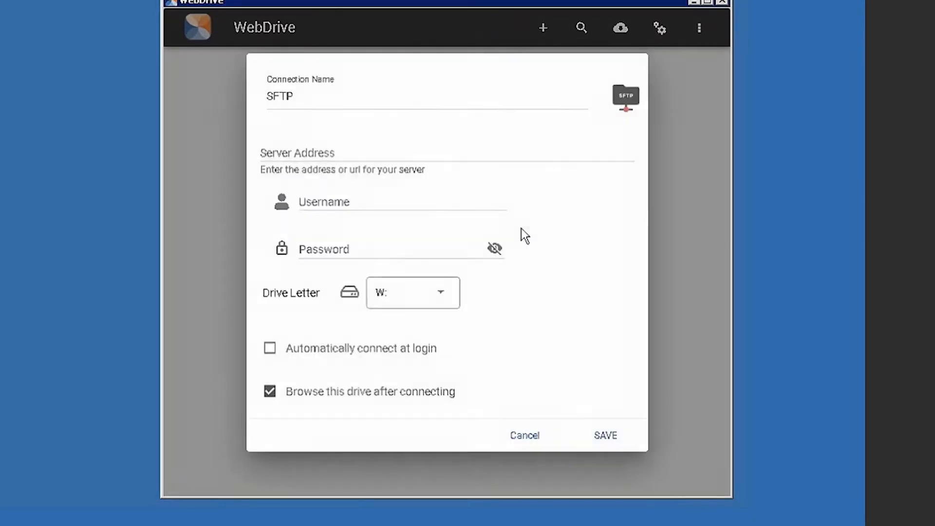
{"action": "left_click", "coordinate": [605, 434]}
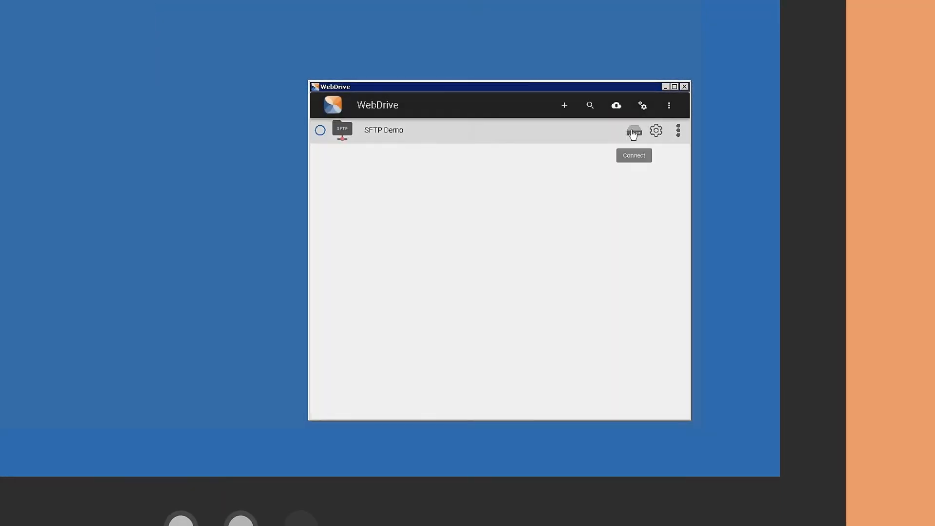
- Connect SFTP Demo so it mounts as drive H: and its TEST folder opens in File Explorer
{"action": "left_click", "coordinate": [633, 131]}
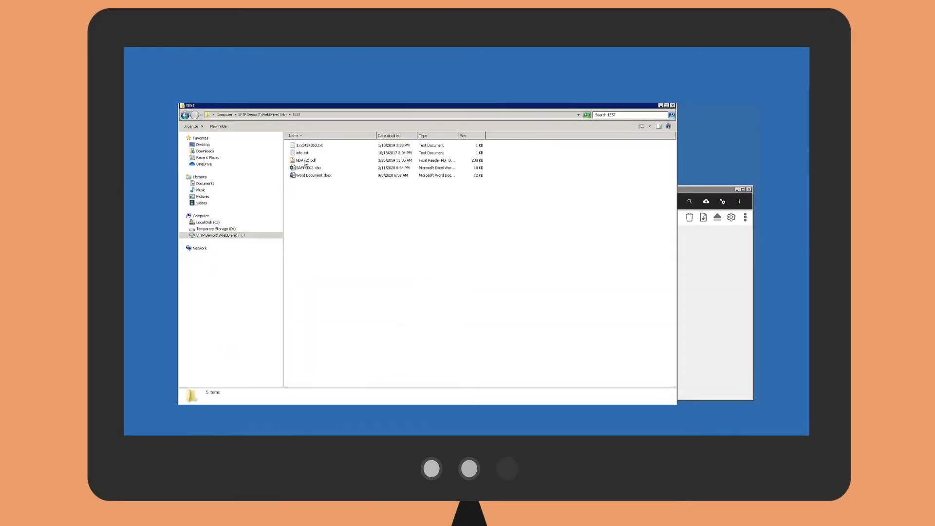
- Edit Word Document.docx from the TEST folder in Word, adding 'Edit from Web'
{"action": "double_click", "coordinate": [313, 174]}
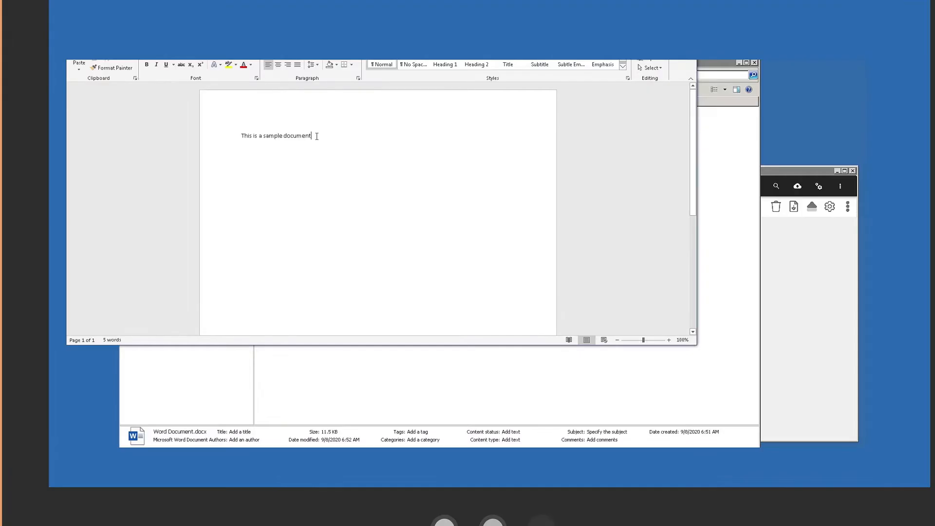
{"action": "type", "text": "Edit from Web"}
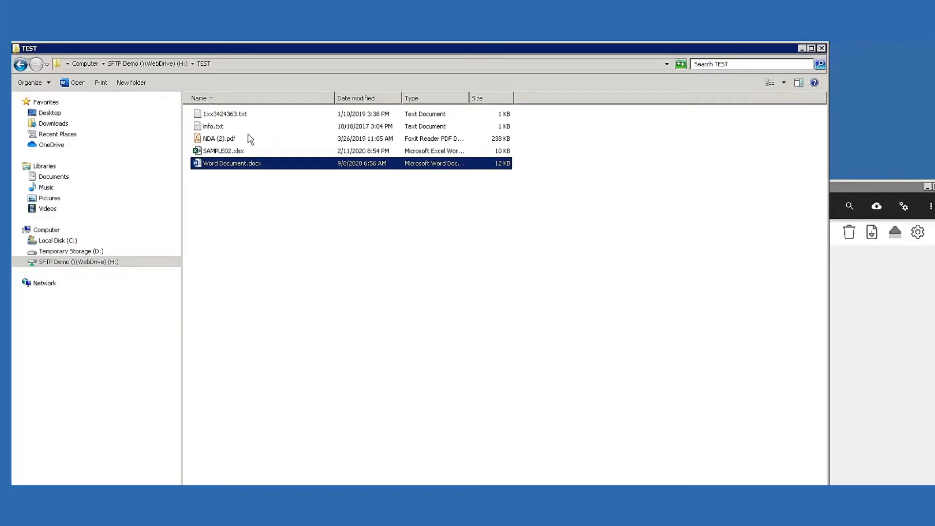
- Edit info.txt from the mounted drive in Notepad, adding 'Edit'
{"action": "double_click", "coordinate": [213, 126]}
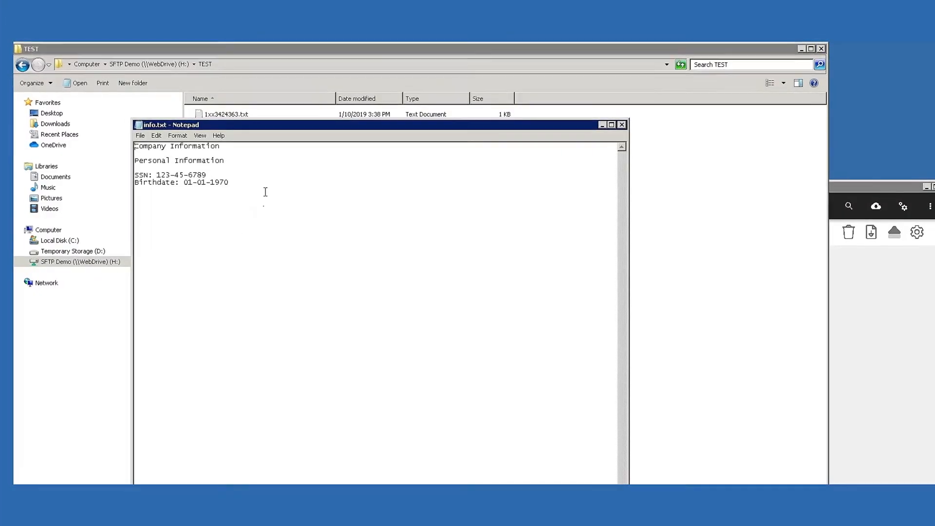
{"action": "type", "text": "Edit"}
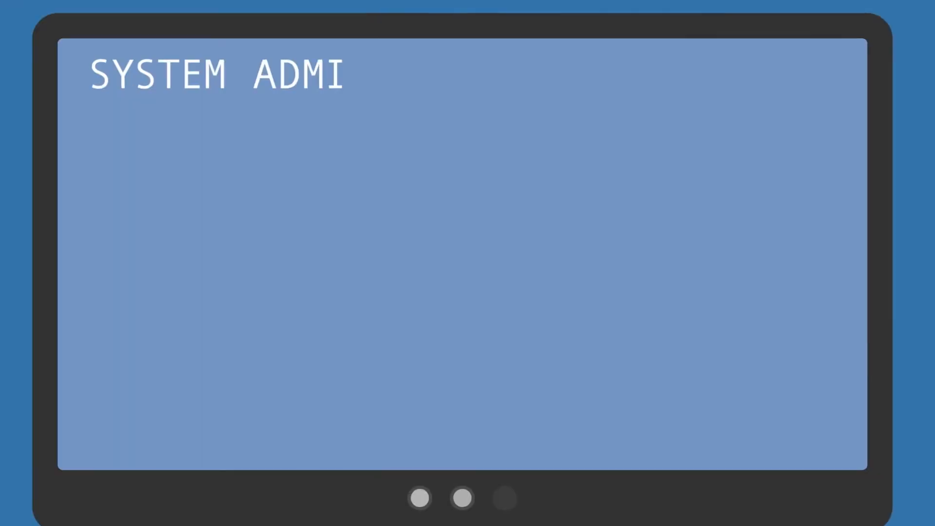
{"action": "type", "text": "NISTRATOR:"}
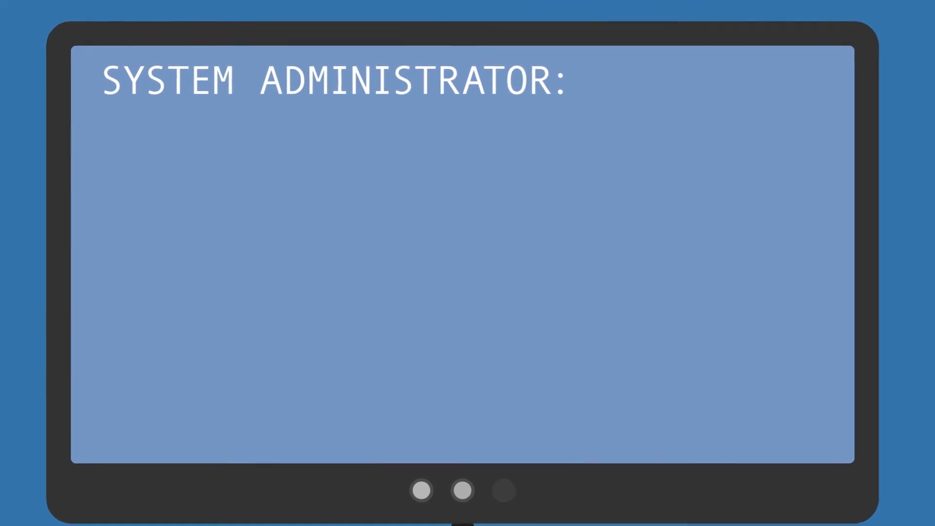